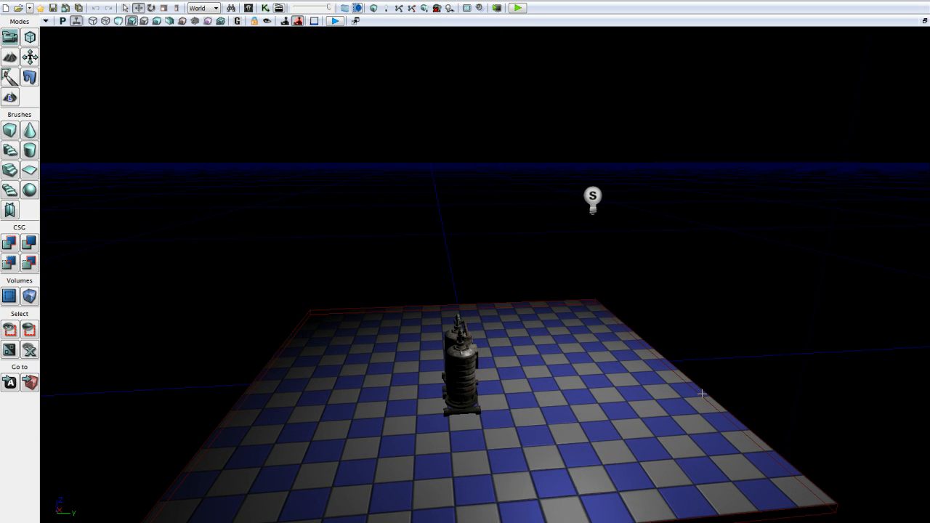
pyautogui.moveTo(617, 365)
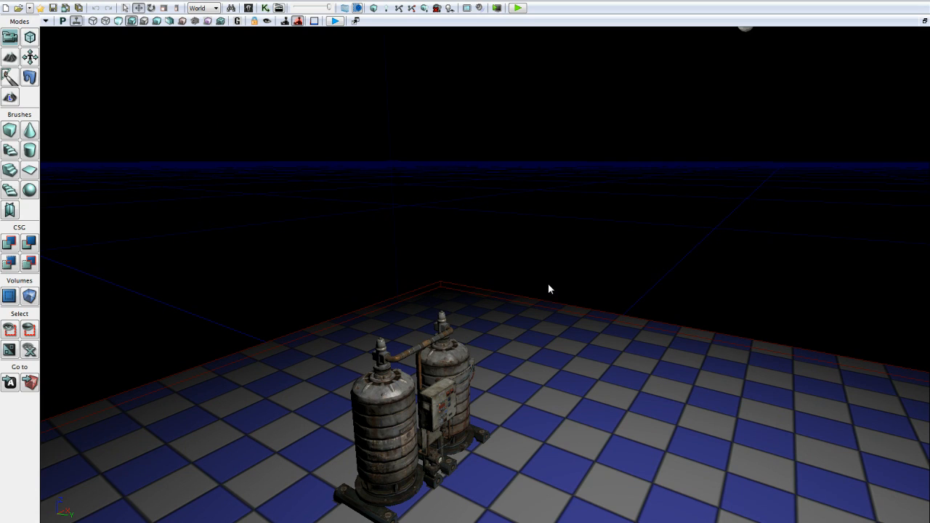
pyautogui.moveTo(536, 272)
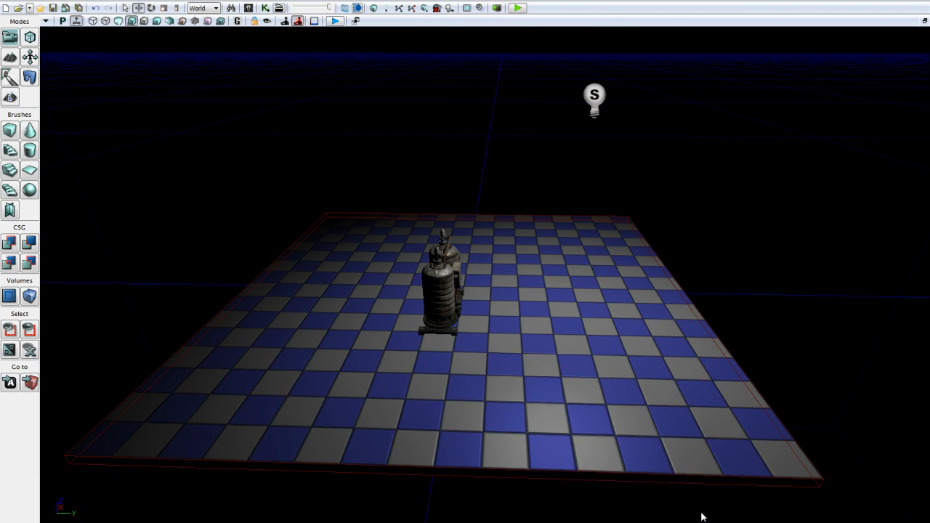
pyautogui.moveTo(759, 114)
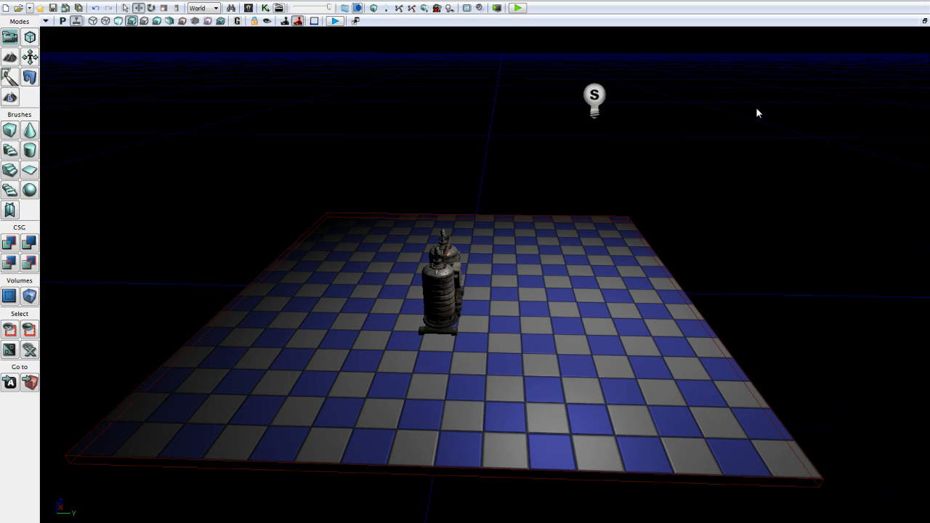
pyautogui.moveTo(628, 195)
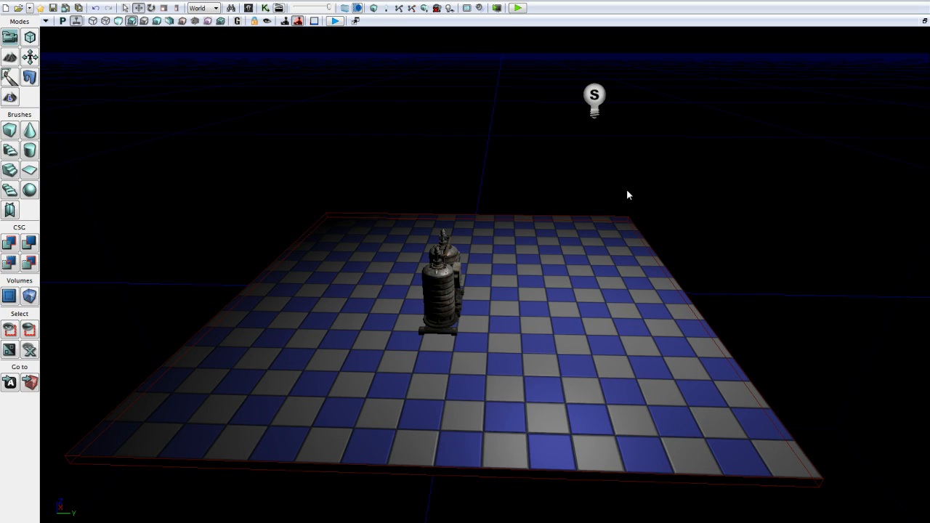